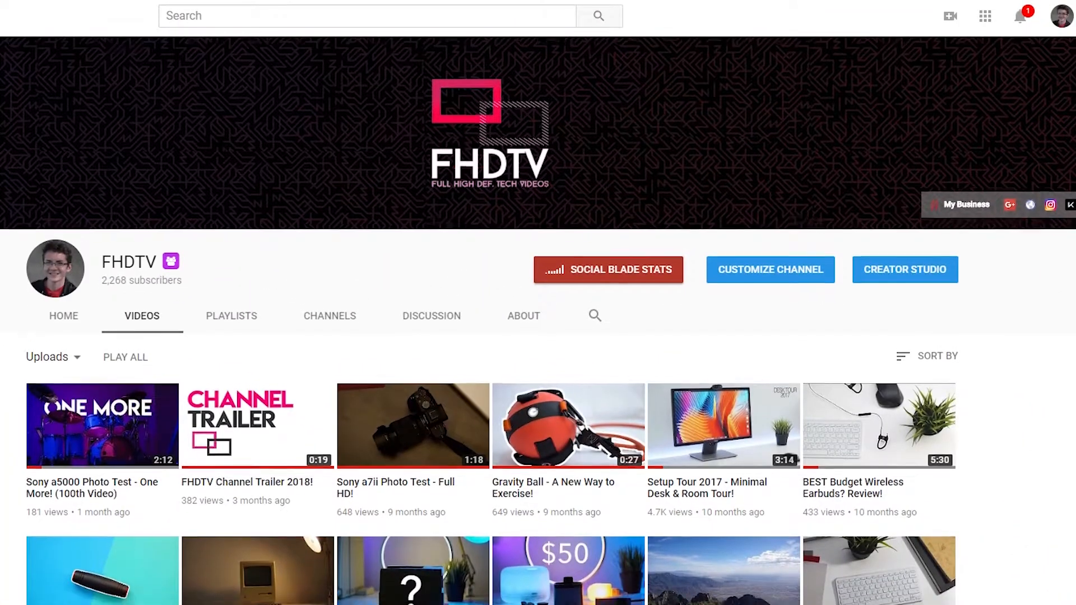
scroll(down, 3)
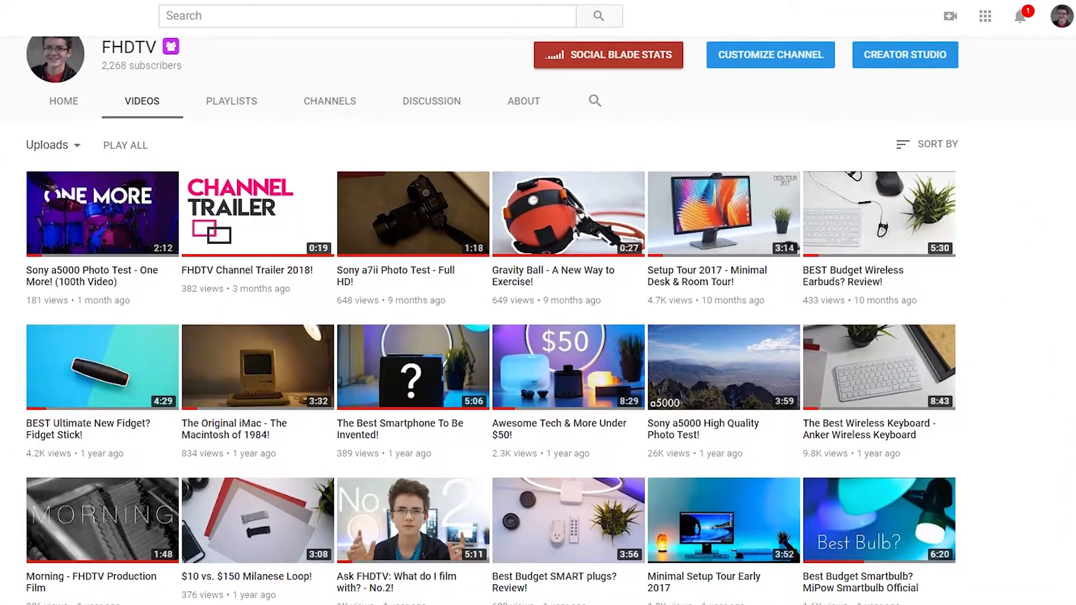